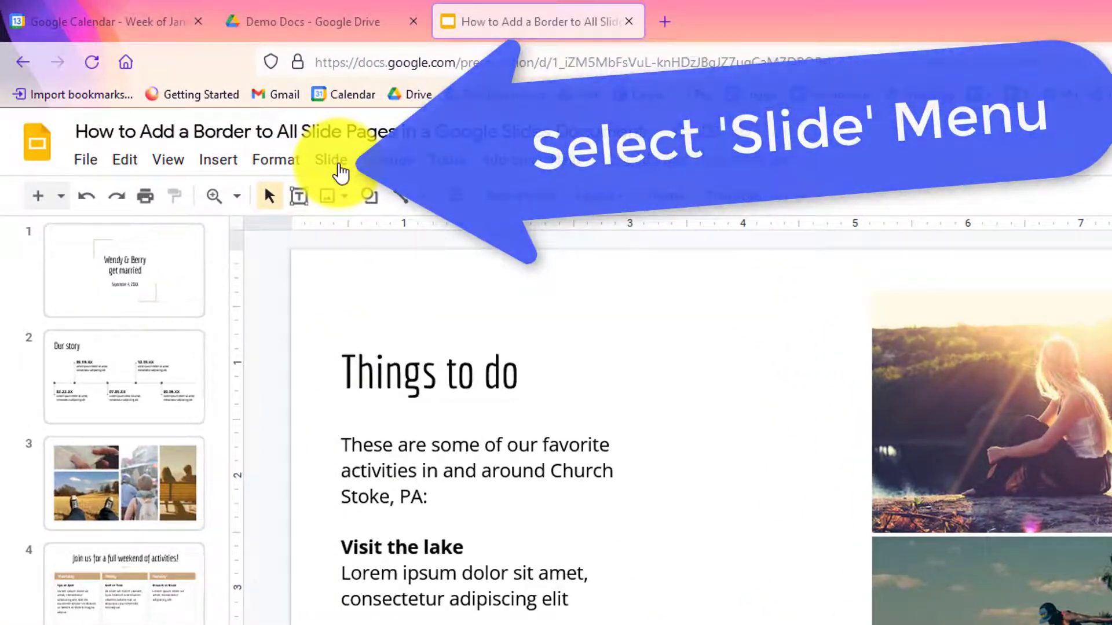
Enter the theme editor via Slide > Edit theme.
left_click(331, 160)
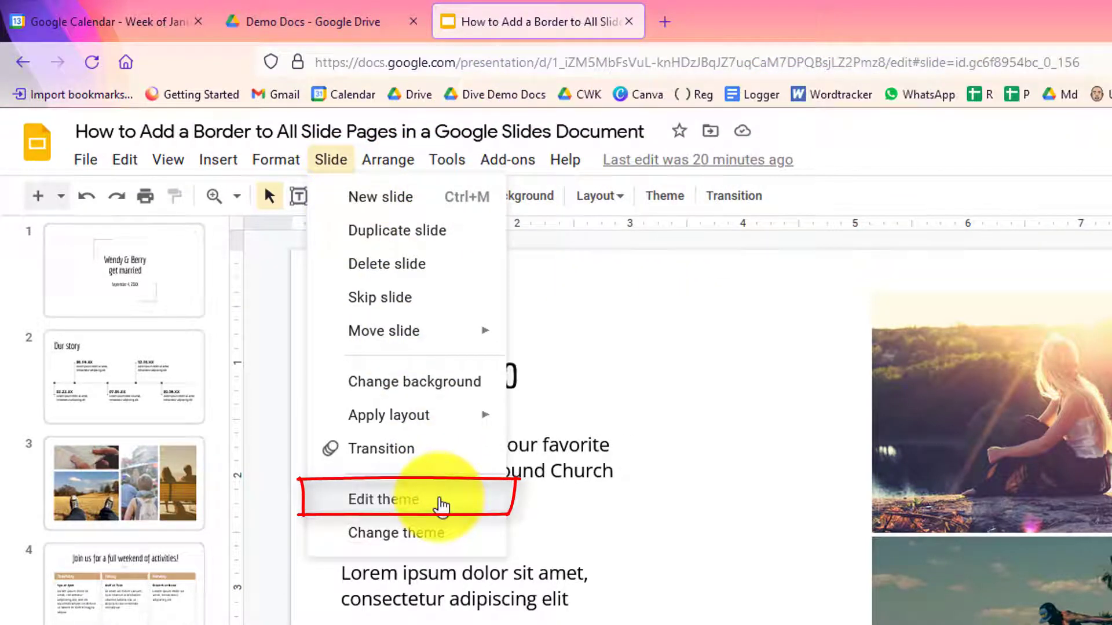
left_click(383, 499)
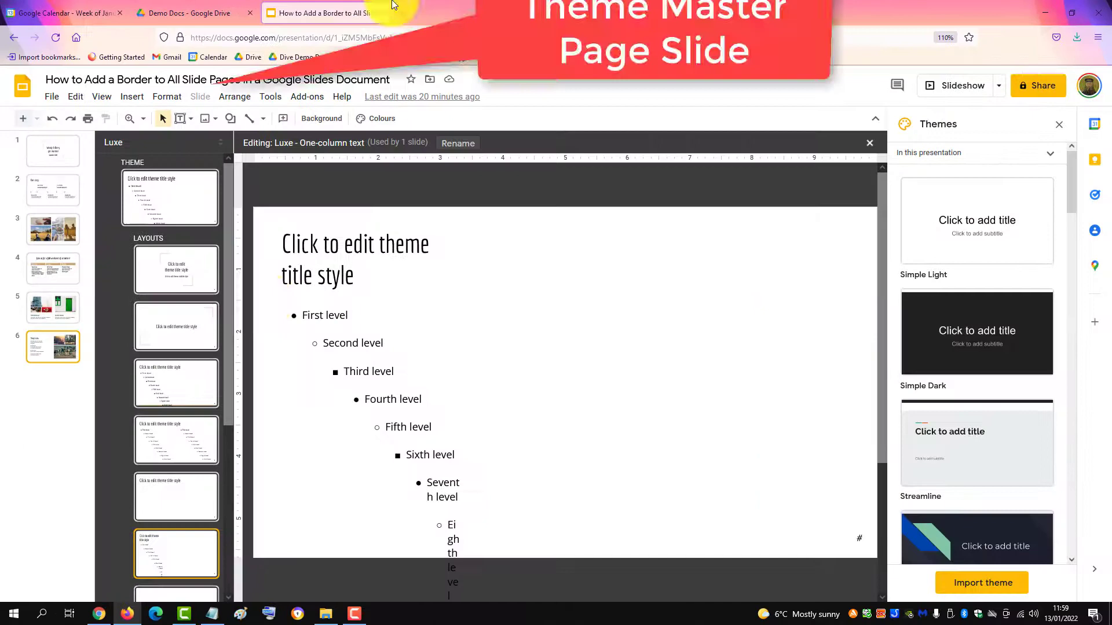
Select the THEME master thumbnail so edits apply to every slide.
left_click(169, 197)
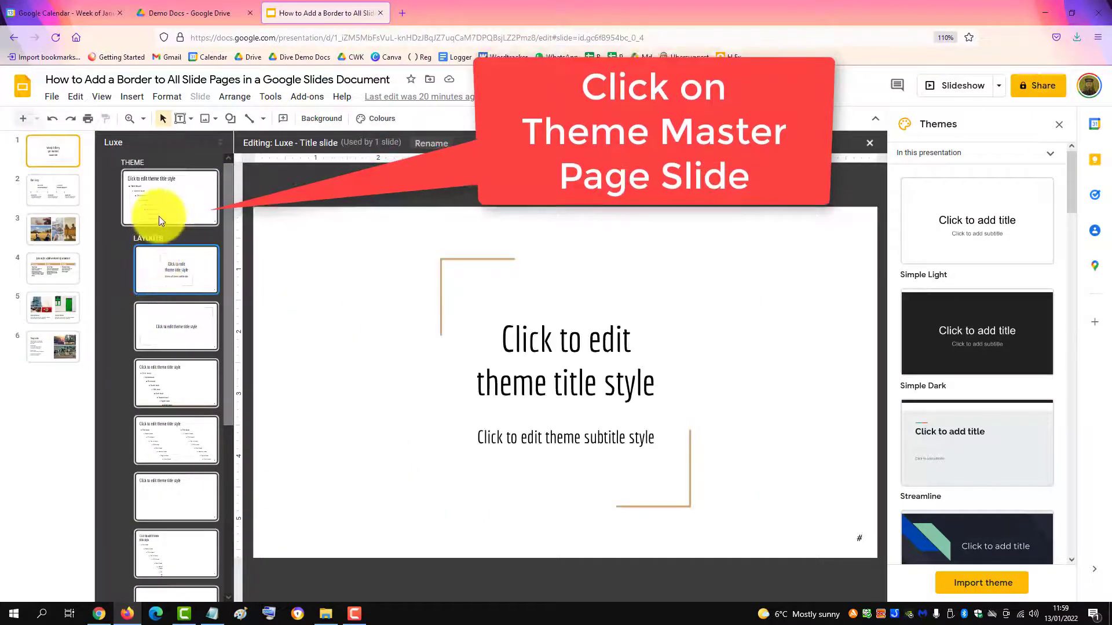
left_click(169, 197)
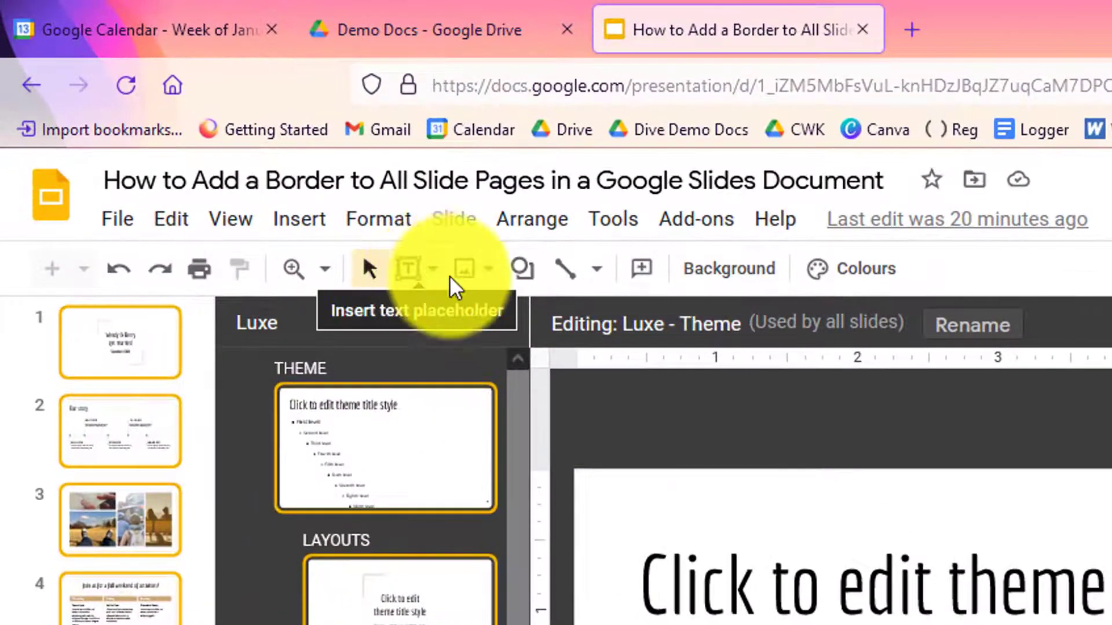
Insert a Rectangle shape drawn across nearly the whole master slide.
left_click(521, 268)
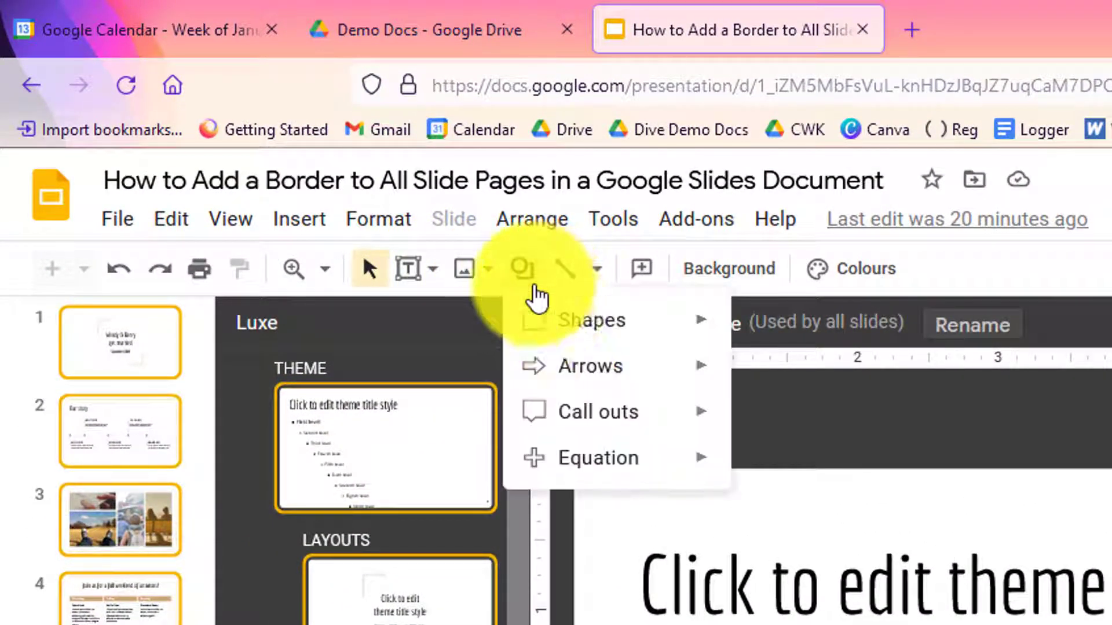
left_click(591, 319)
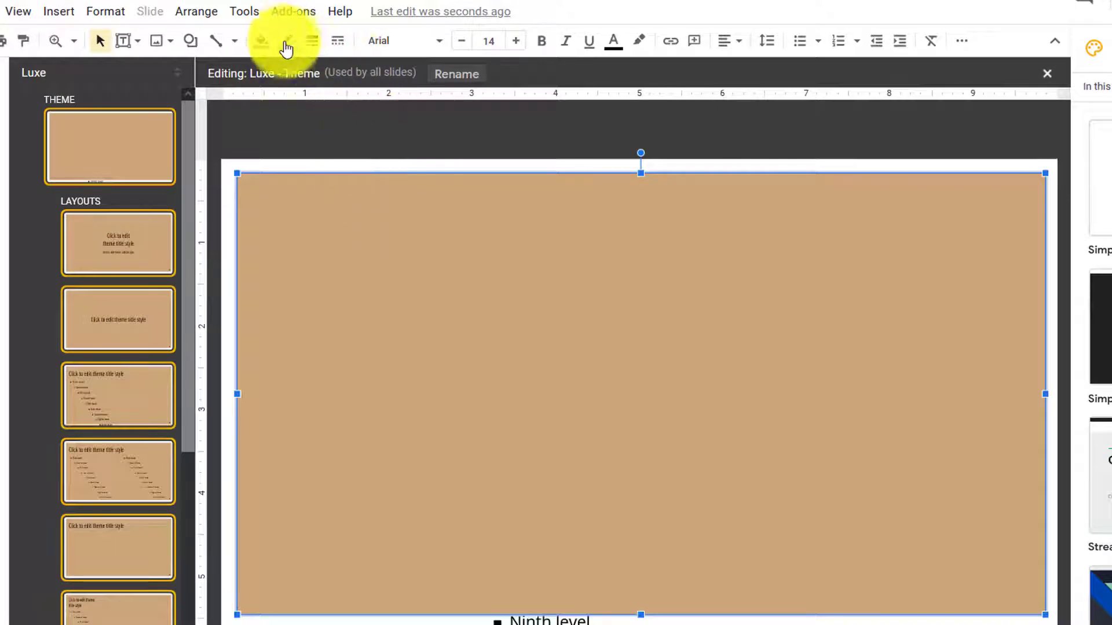
Give the rectangle a transparent fill and a thick red dashed outline.
left_click(261, 41)
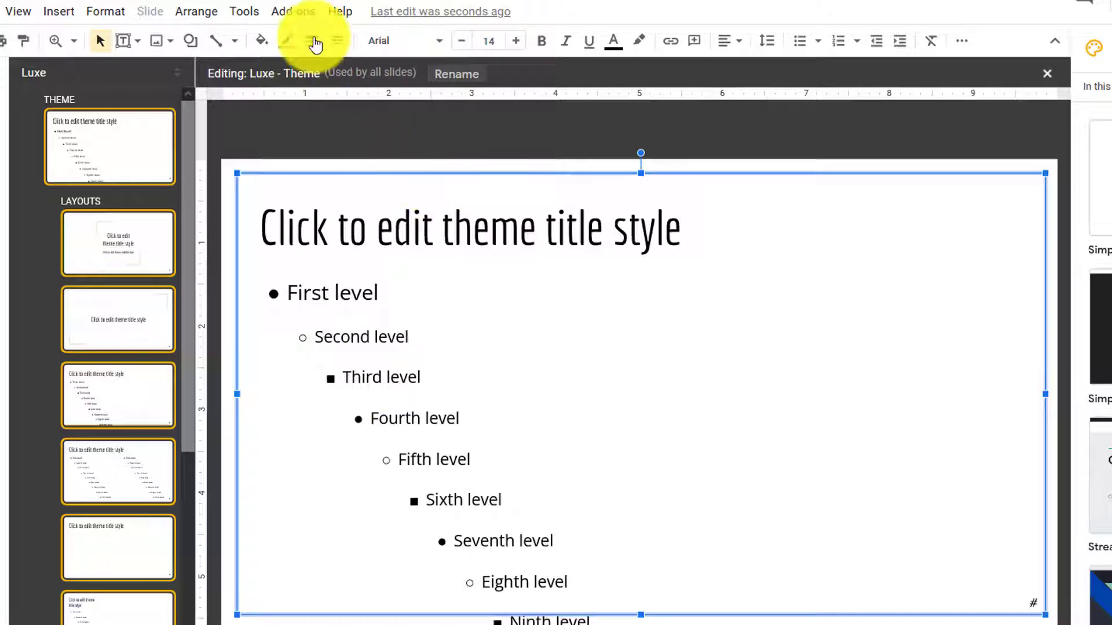
left_click(312, 41)
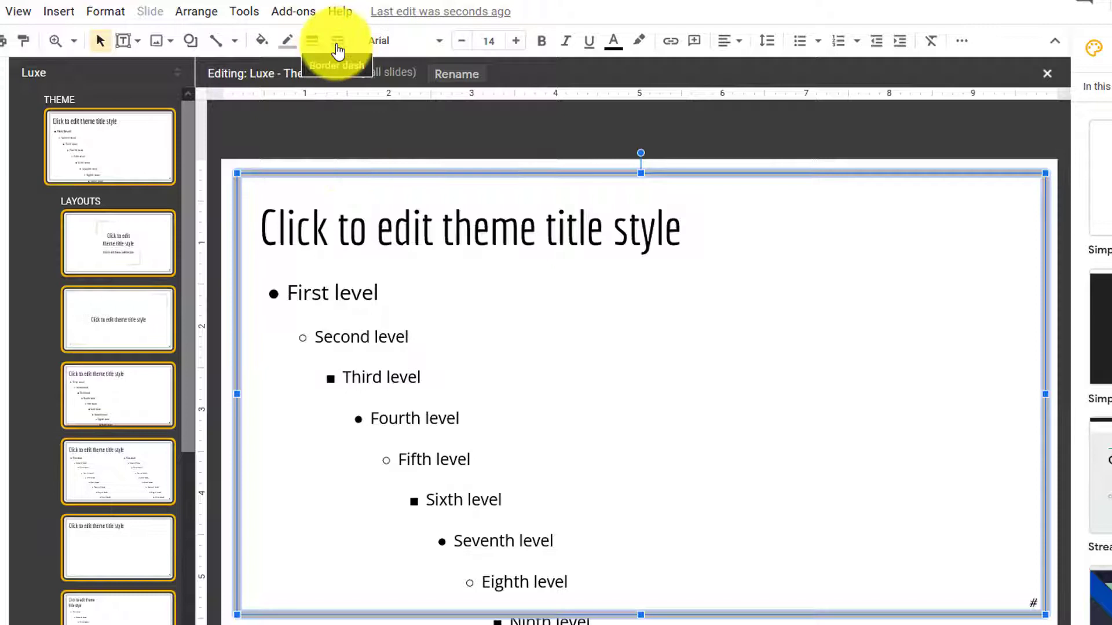
left_click(336, 41)
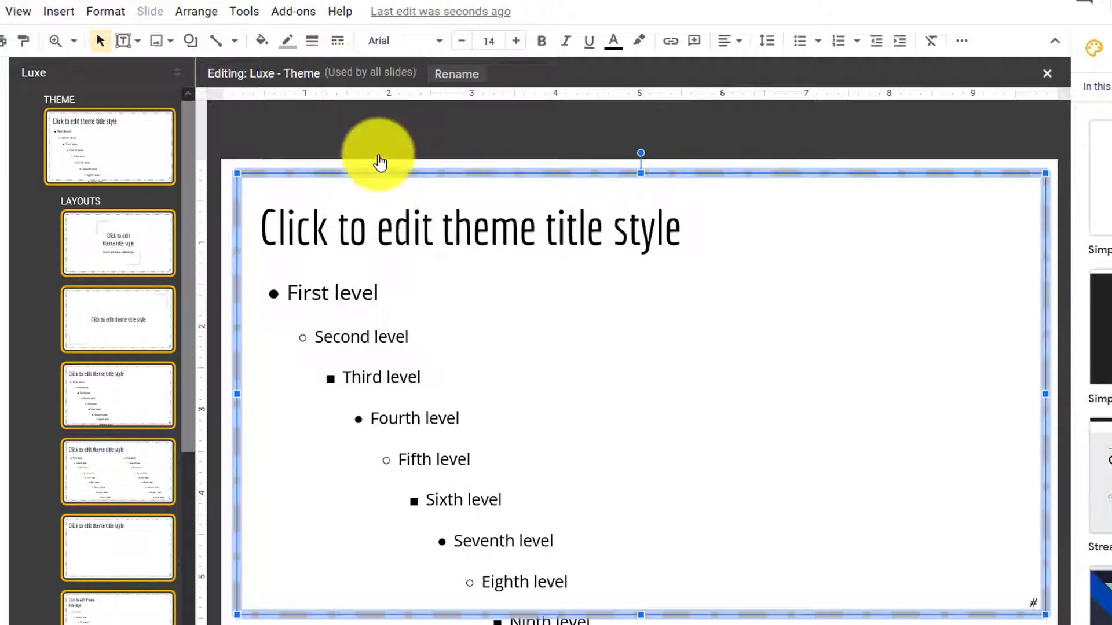
mouse_move(288, 41)
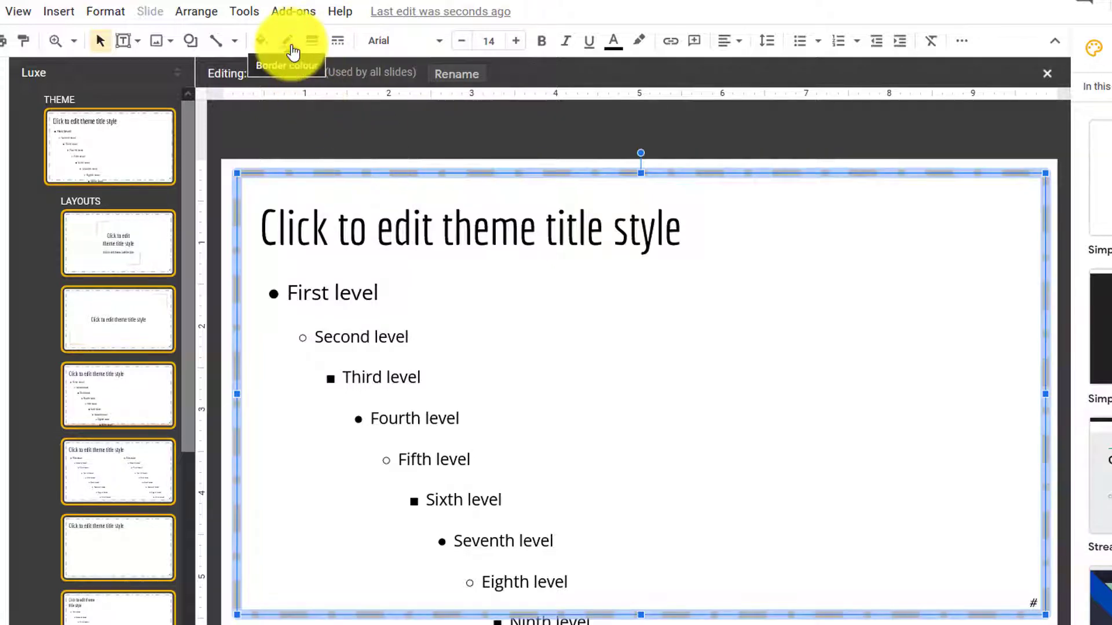
left_click(287, 41)
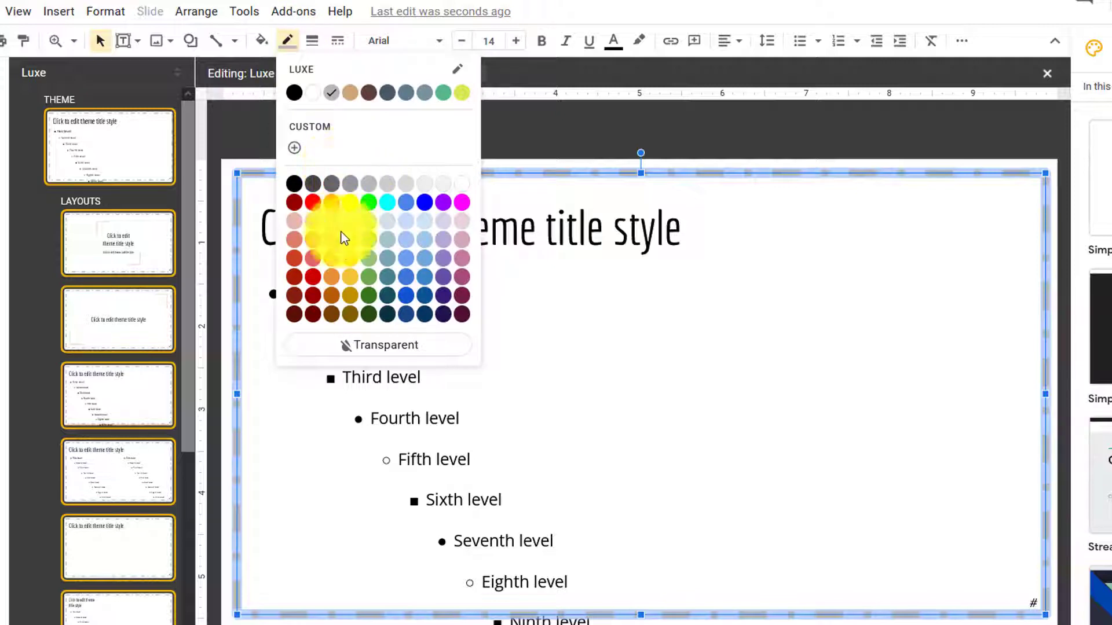
mouse_move(314, 278)
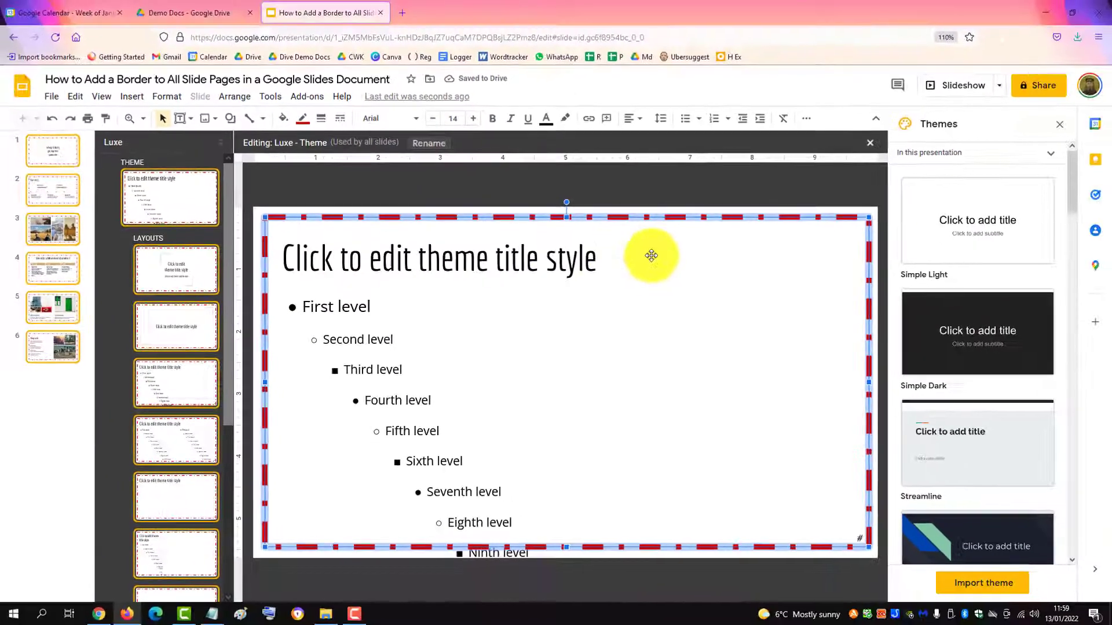
Leave the theme editor and check slides 2, 3 and 1 show the red dashed frame.
left_click(869, 144)
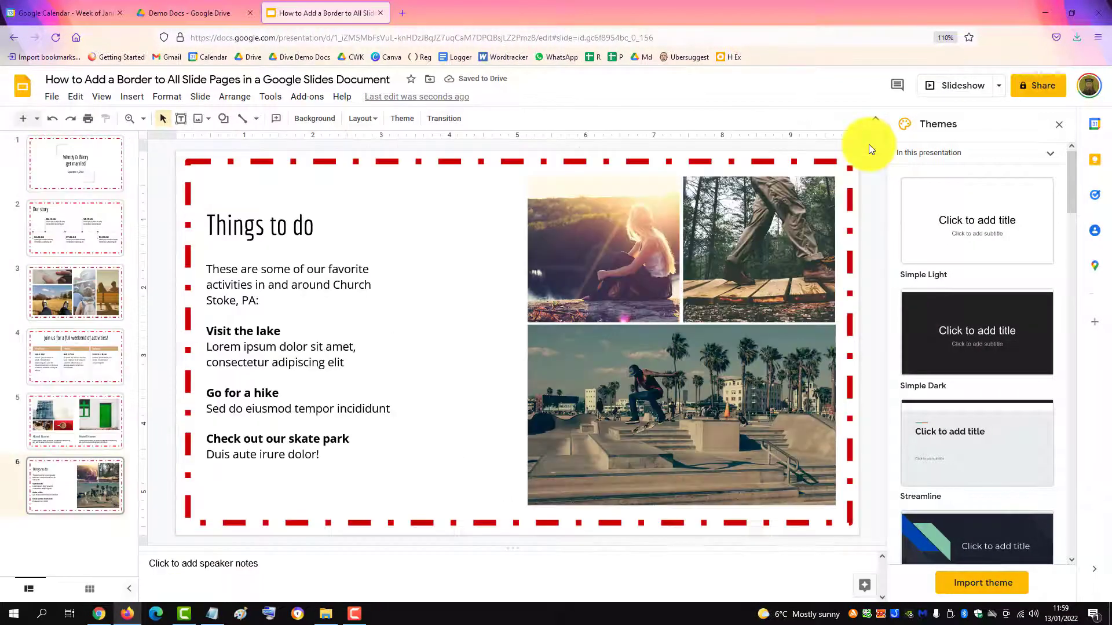
left_click(75, 227)
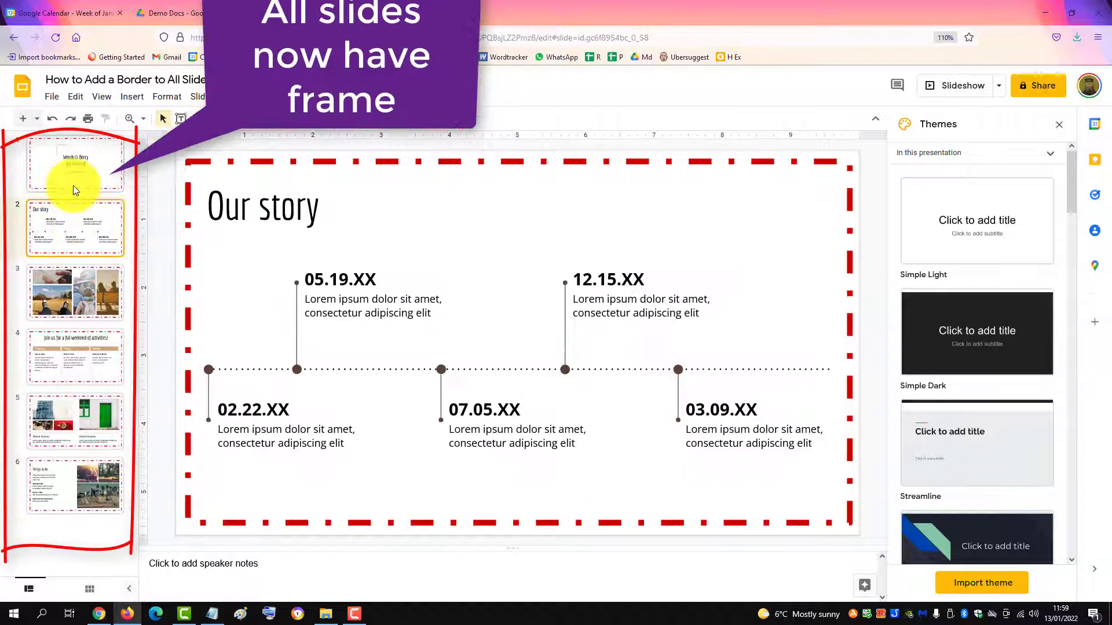
left_click(75, 292)
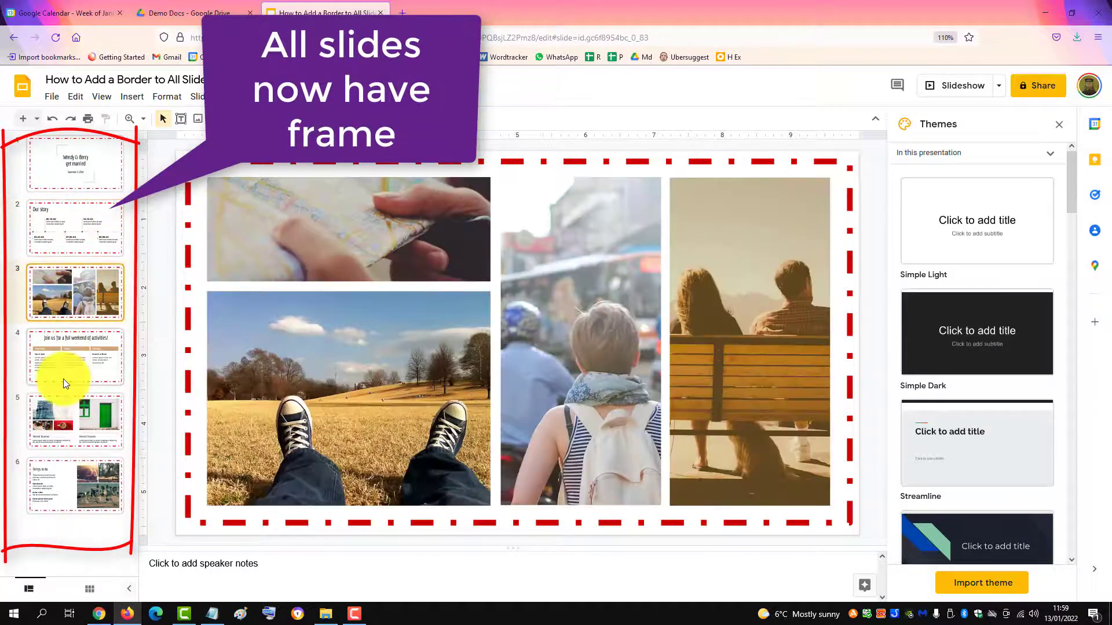
left_click(63, 168)
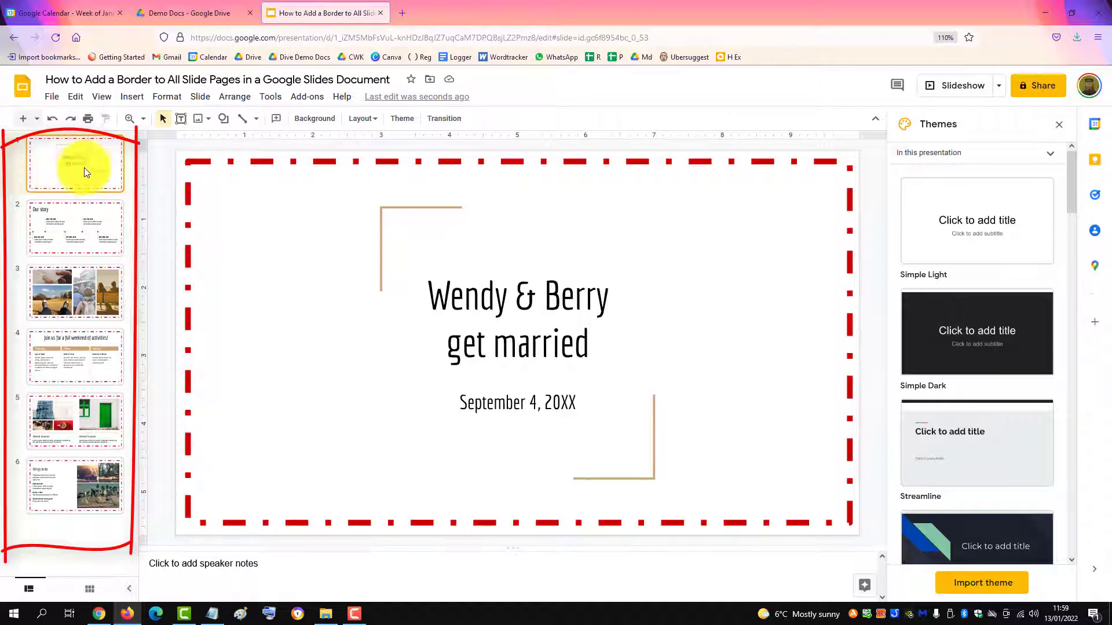
Return to Slide > Edit theme and select the THEME master holding the frame.
left_click(199, 96)
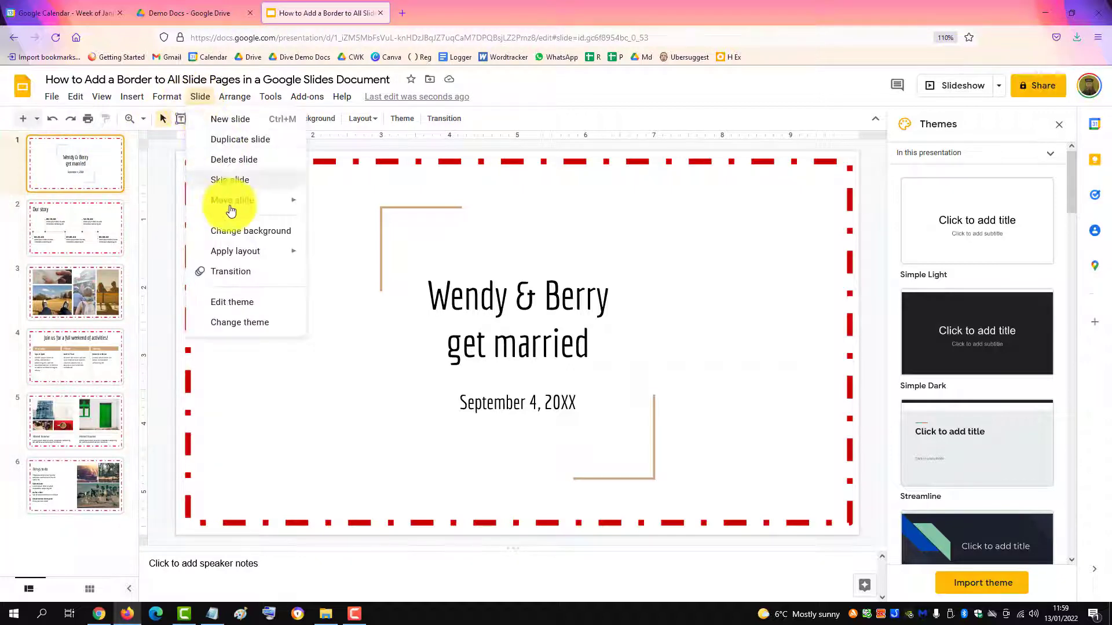
left_click(232, 302)
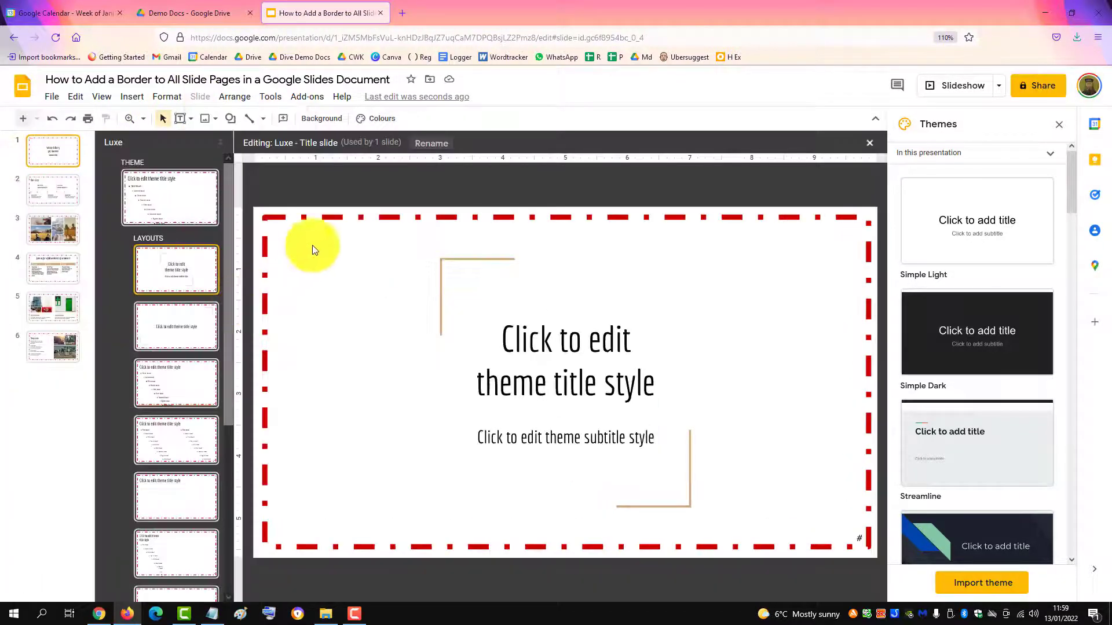
mouse_move(229, 216)
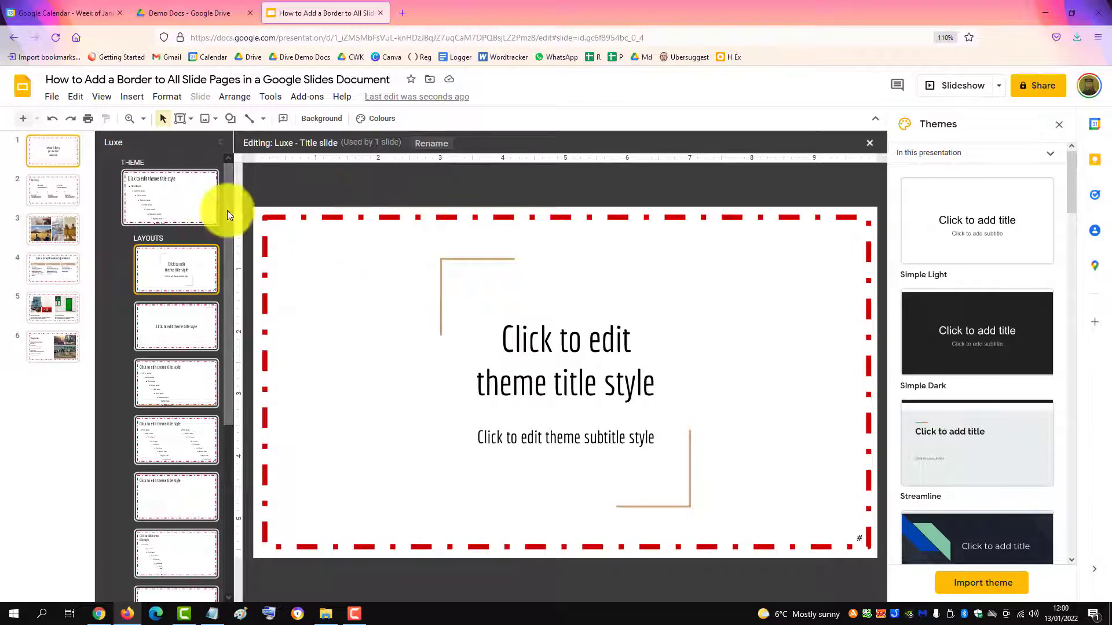
left_click(169, 197)
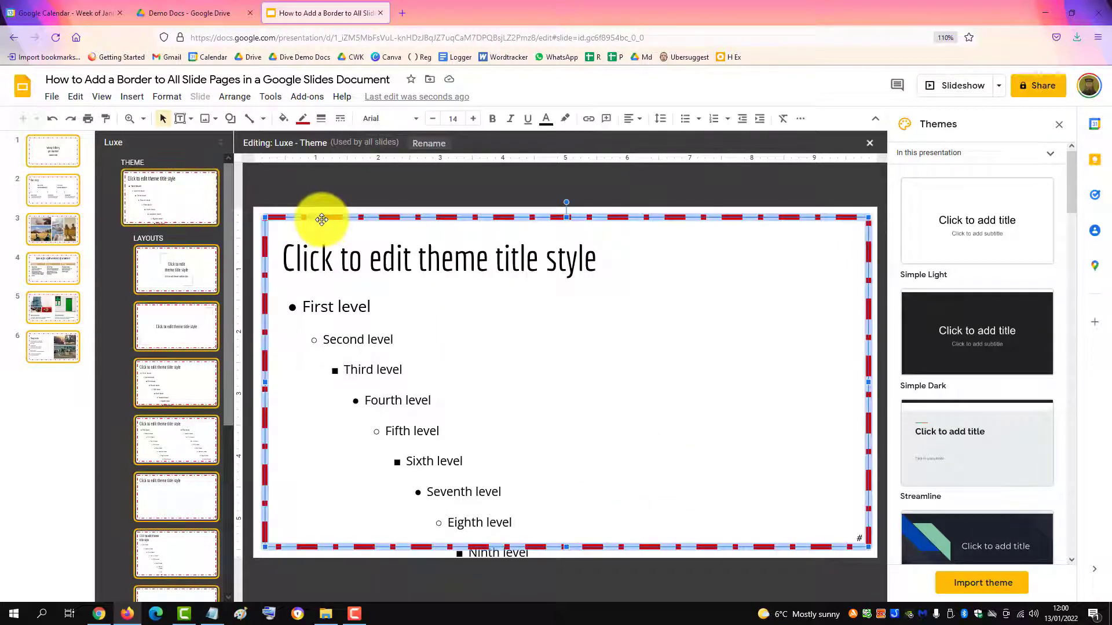
Recolour the frame's border to brown and increase its border weight.
left_click(303, 118)
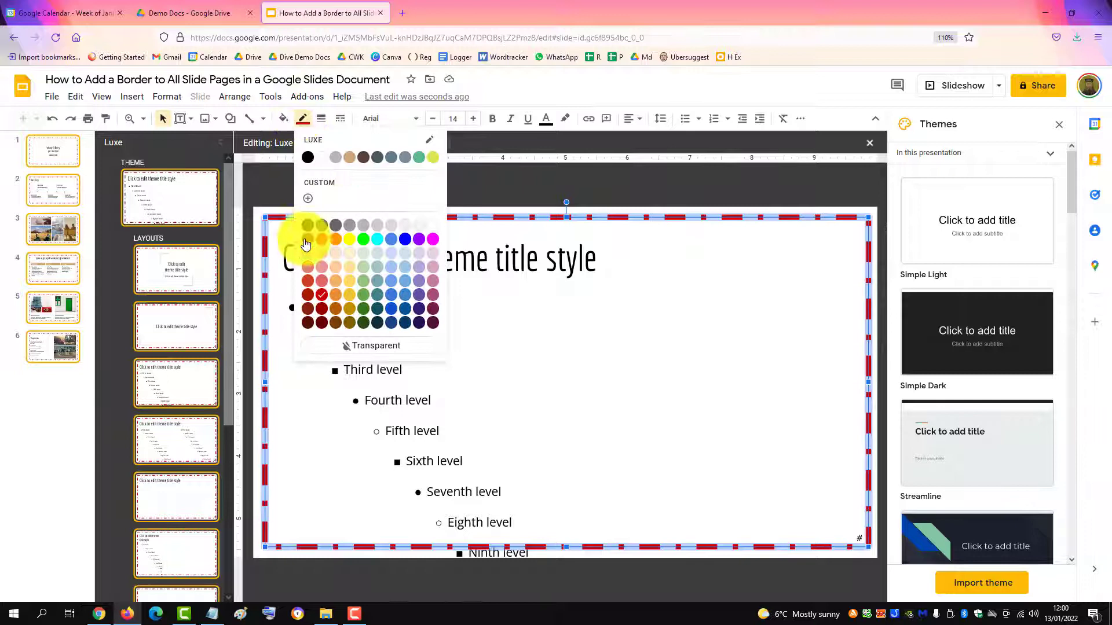
left_click(308, 281)
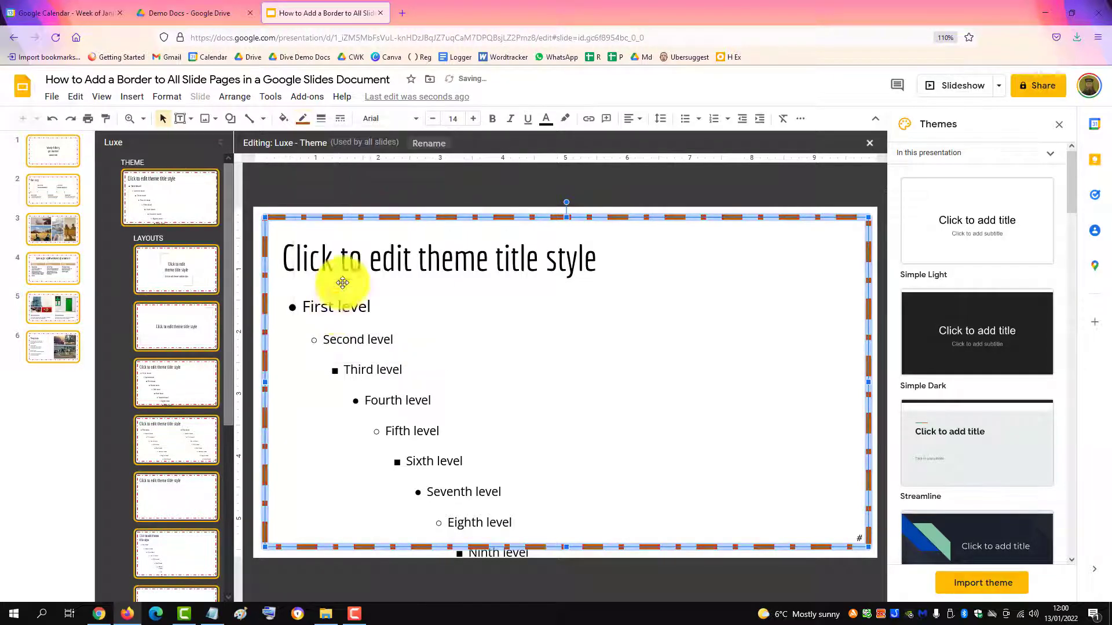
left_click(341, 119)
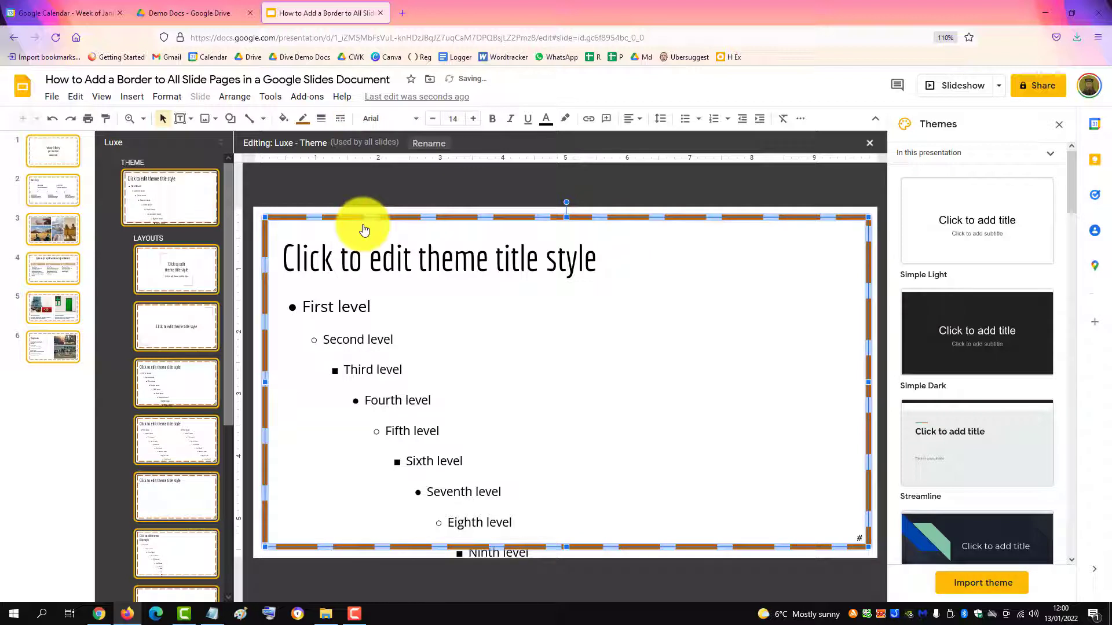
left_click(320, 118)
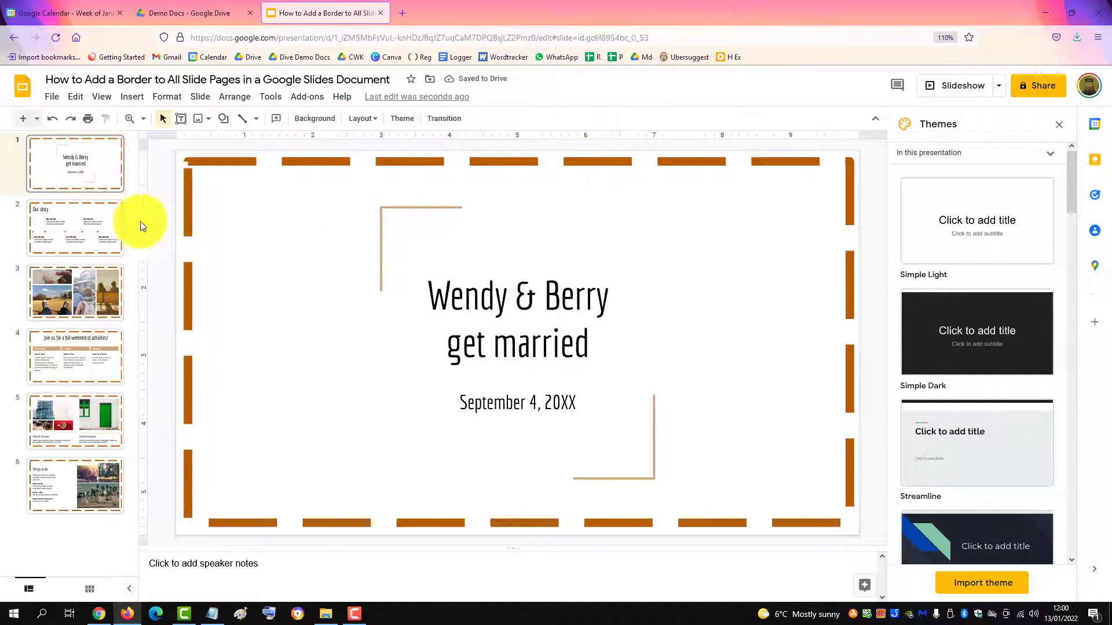
Browse the Our story, activities and hotel slides to confirm the brown dashed frame.
left_click(75, 227)
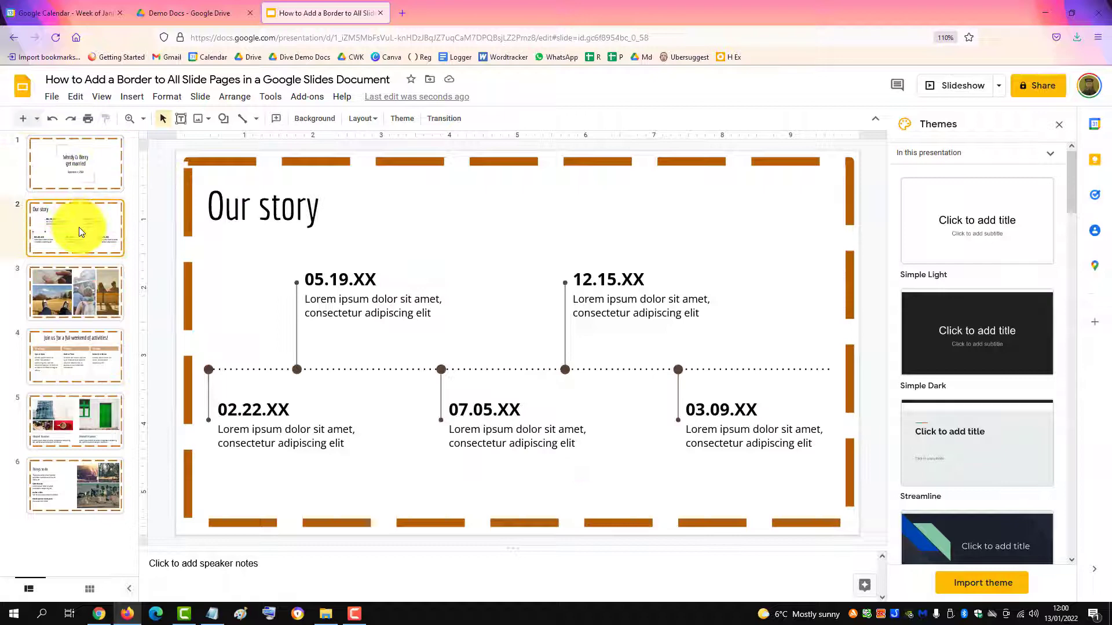
left_click(74, 356)
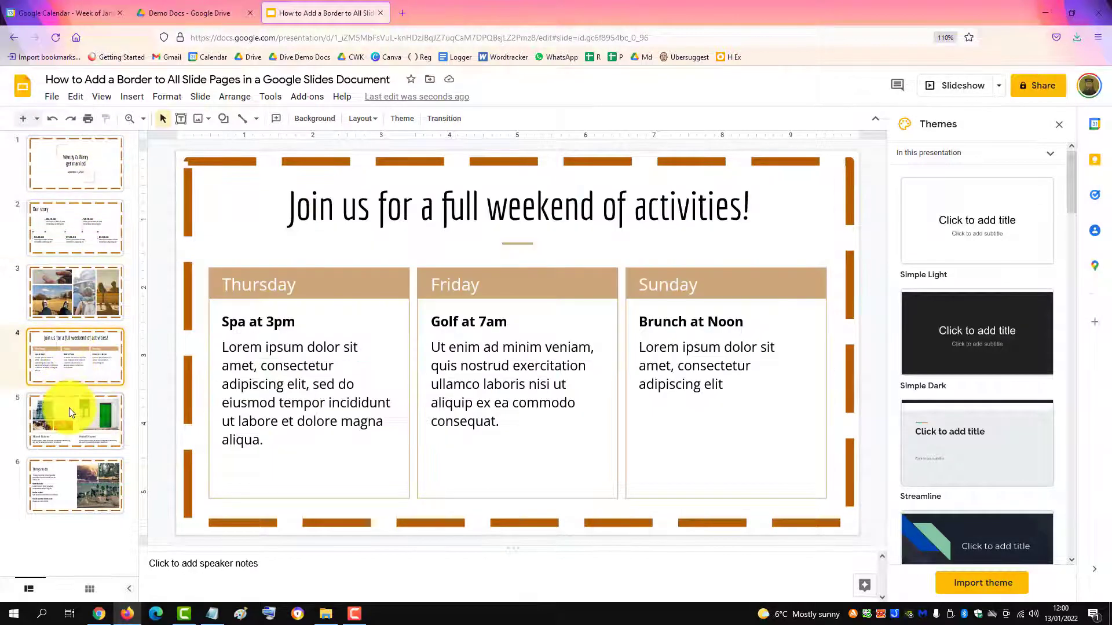
left_click(74, 421)
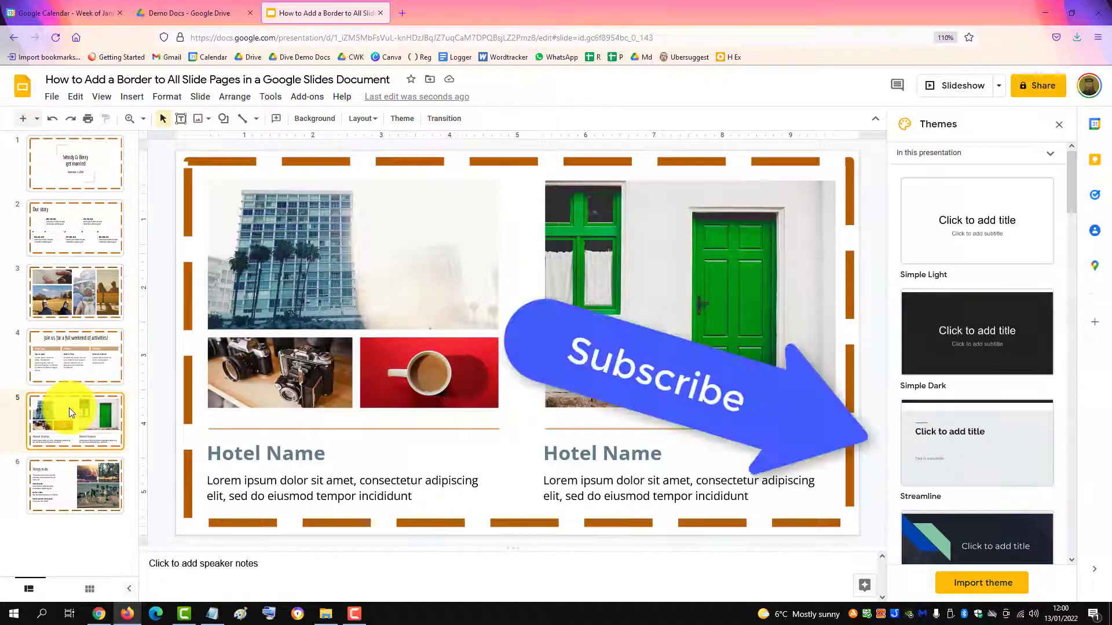